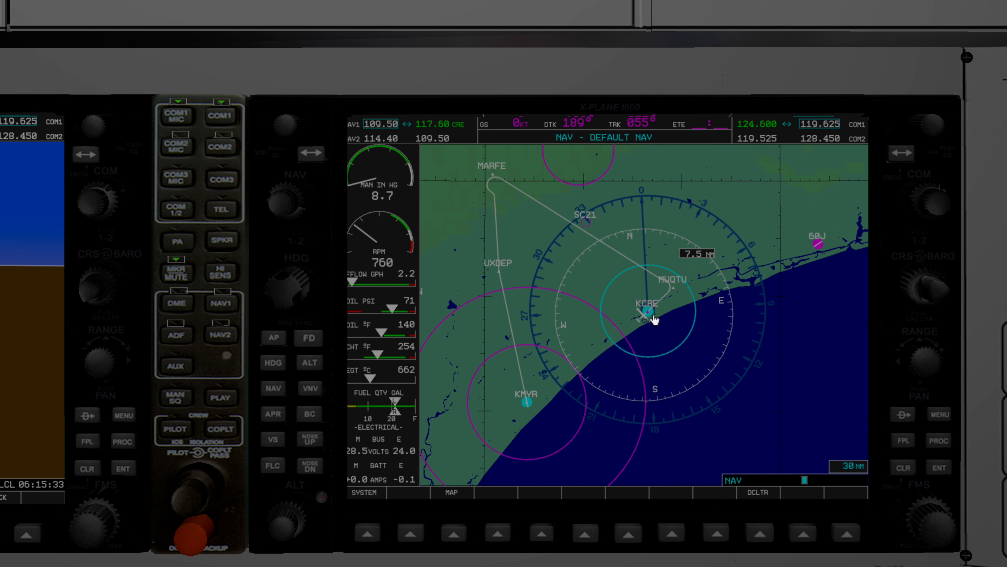
{"action": "mouse_move", "coordinate": [682, 298]}
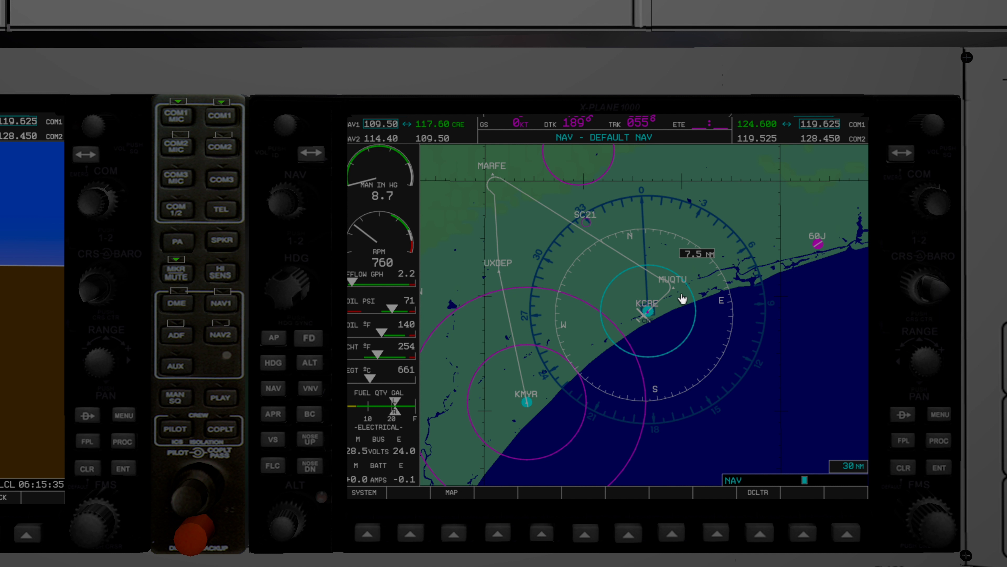
{"action": "mouse_move", "coordinate": [500, 175]}
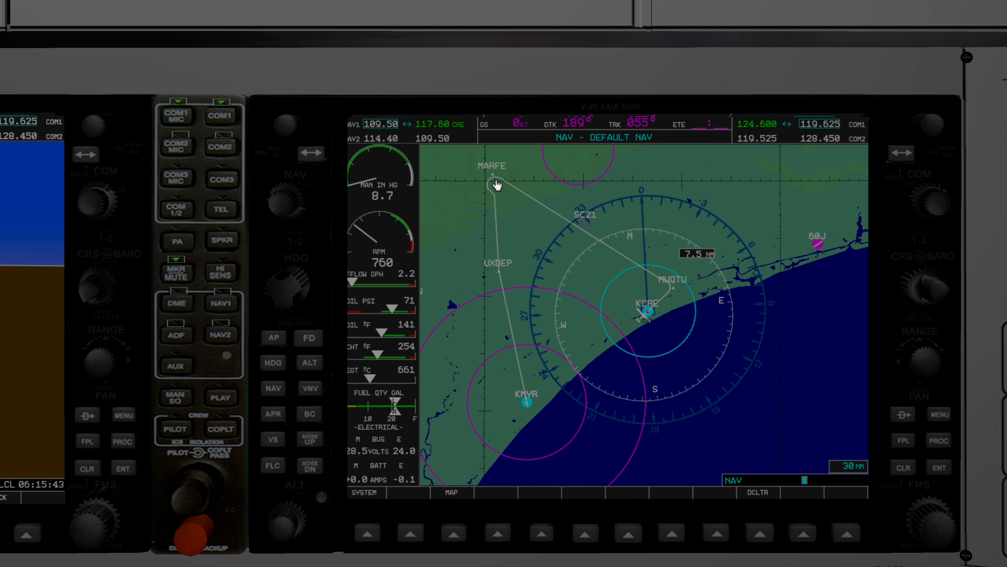
{"action": "mouse_move", "coordinate": [504, 240]}
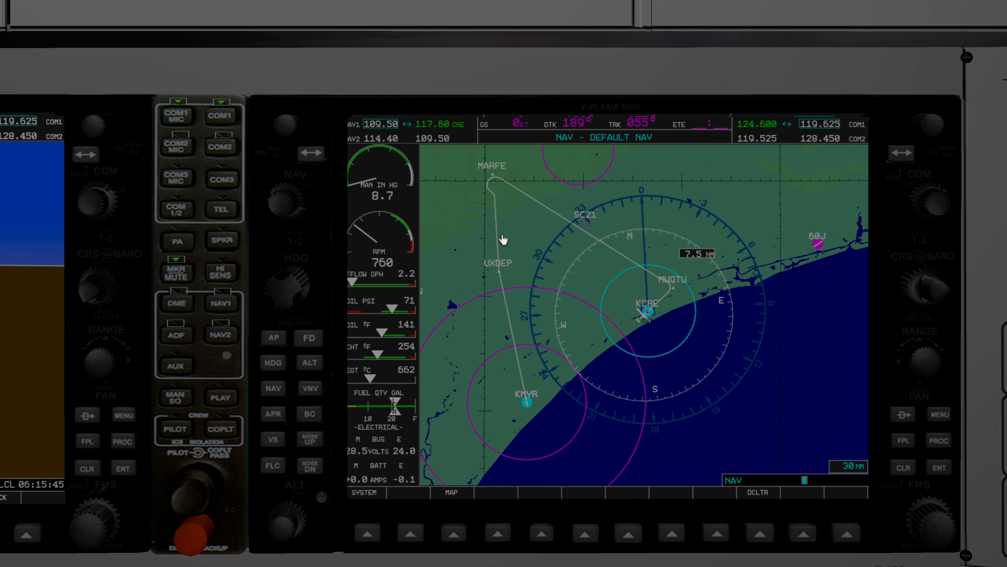
{"action": "mouse_move", "coordinate": [512, 280]}
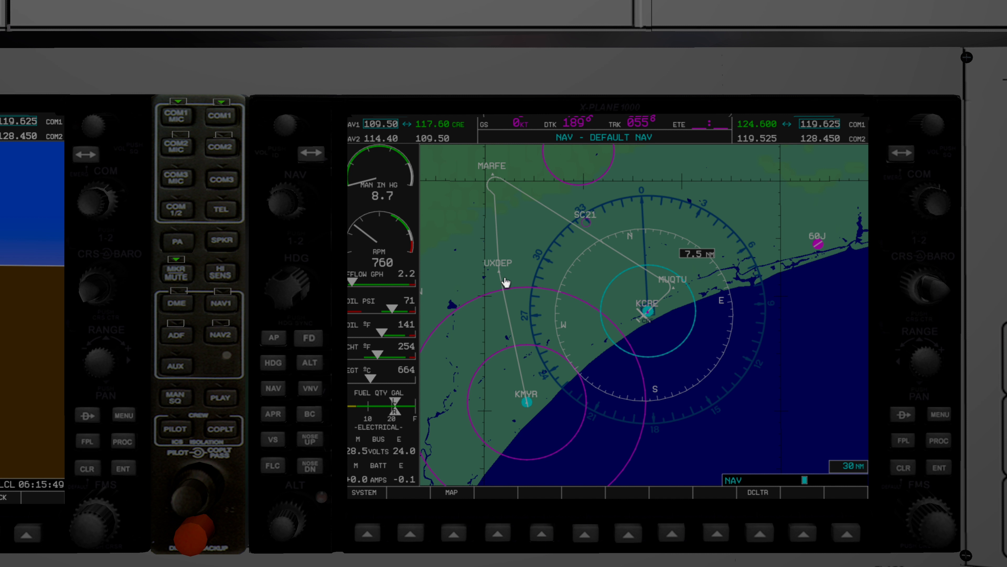
{"action": "mouse_move", "coordinate": [552, 418]}
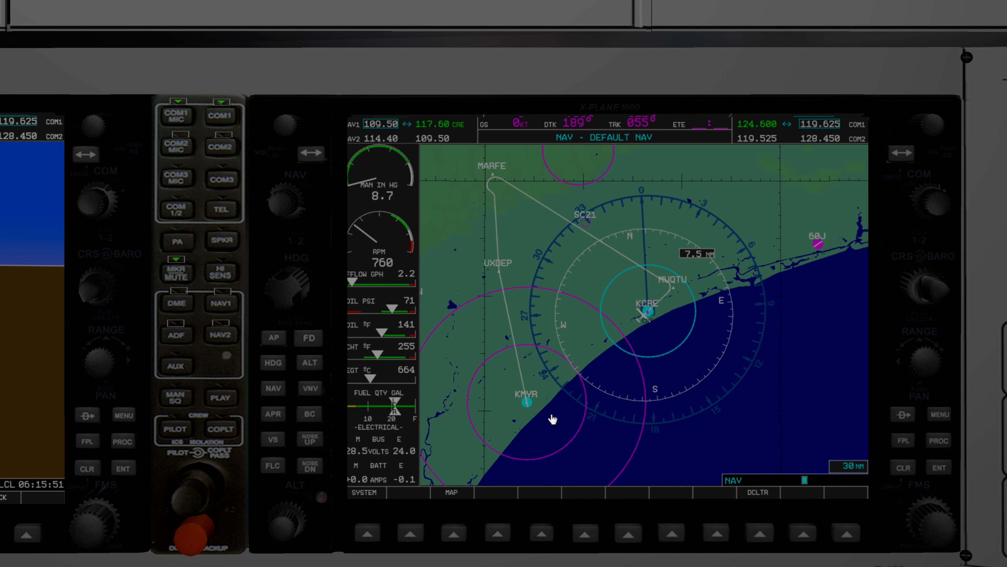
{"action": "mouse_move", "coordinate": [521, 417]}
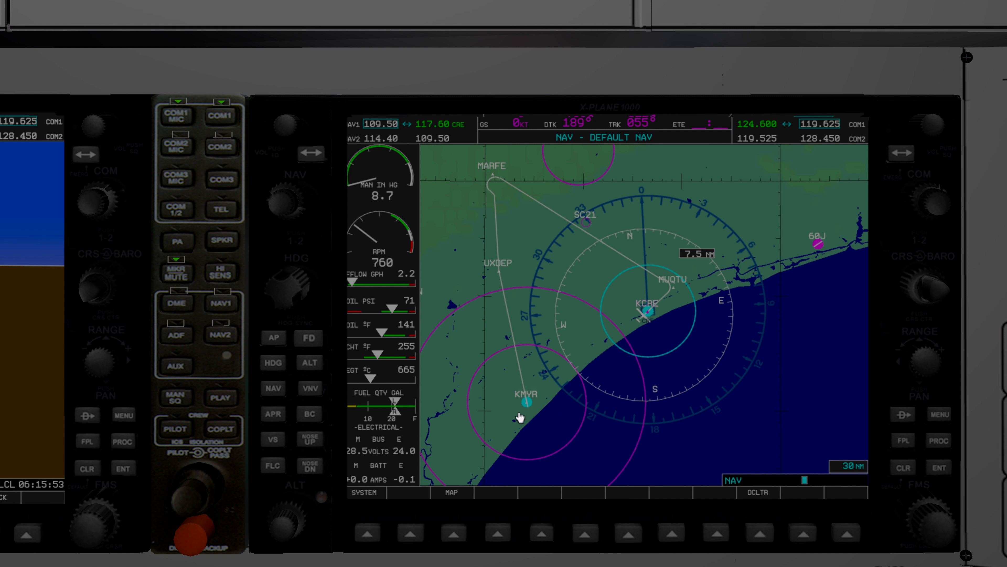
{"action": "mouse_move", "coordinate": [535, 389]}
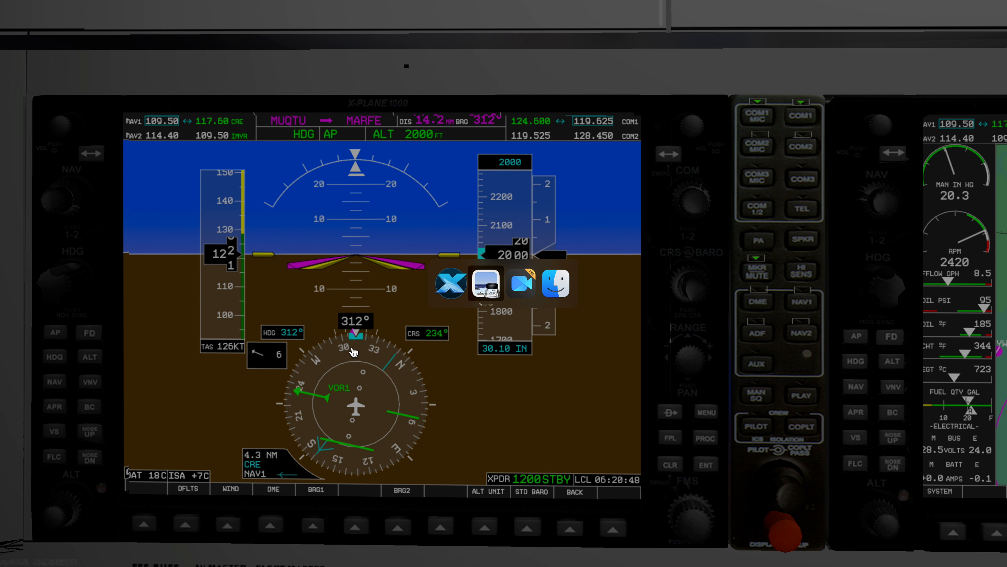
Switch from X-Plane to Preview to view the approach reference document
{"action": "left_click", "coordinate": [487, 283]}
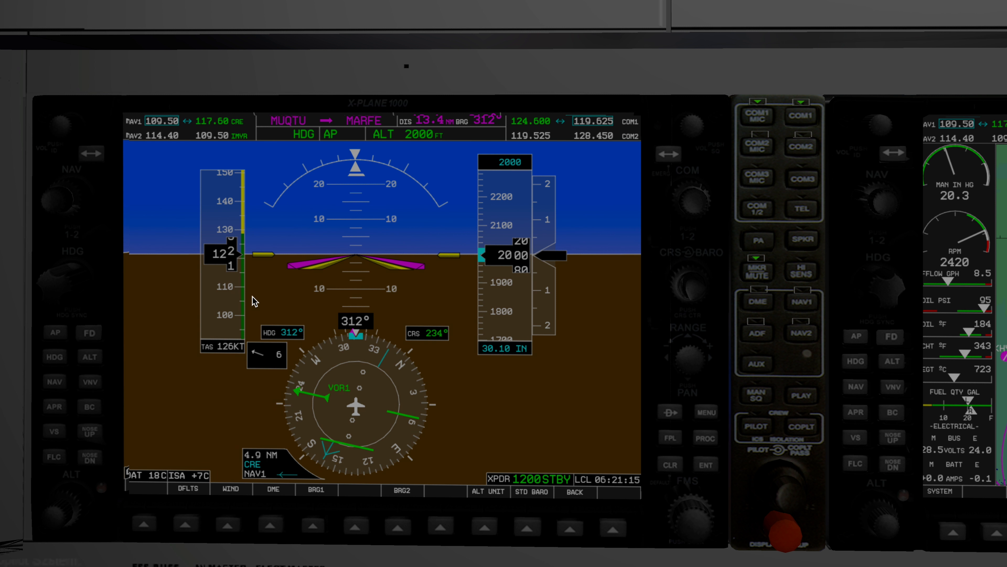
{"action": "mouse_move", "coordinate": [161, 133]}
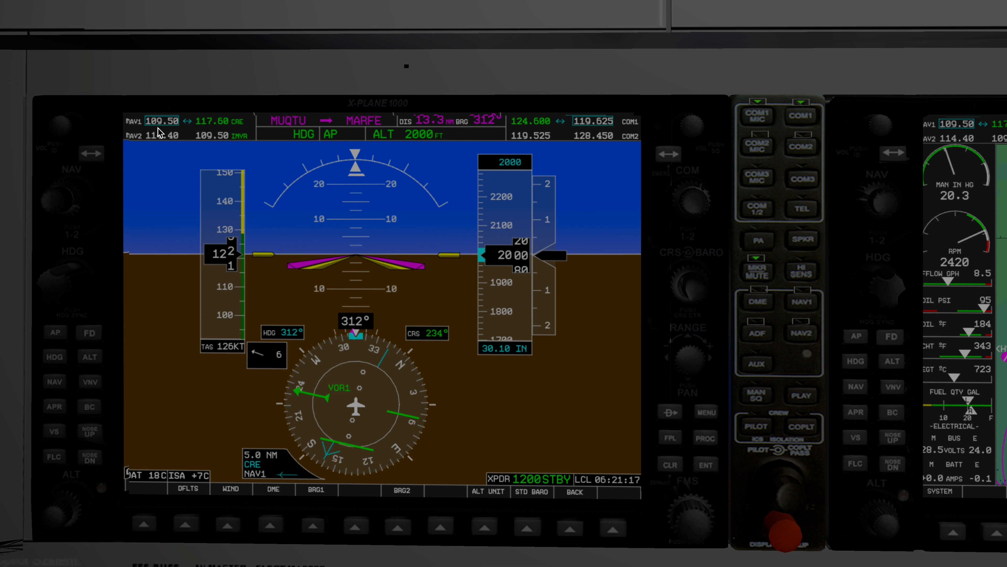
{"action": "mouse_move", "coordinate": [181, 186]}
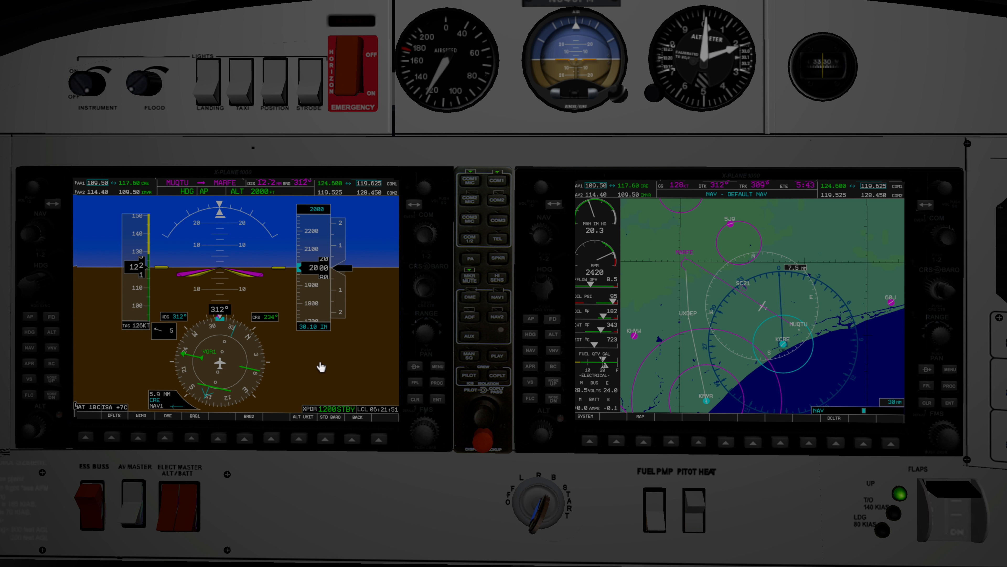
{"action": "mouse_move", "coordinate": [271, 325]}
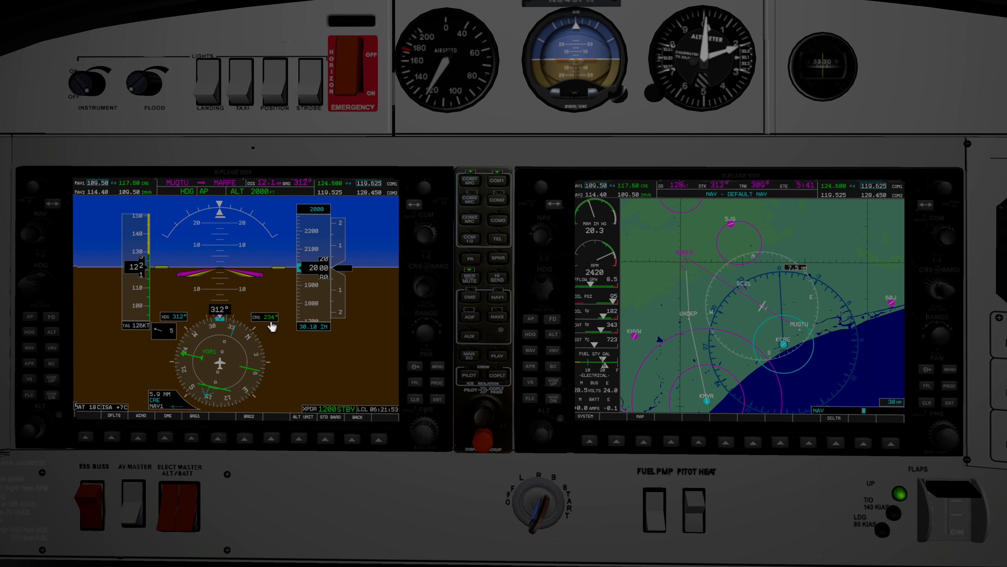
{"action": "mouse_move", "coordinate": [179, 186]}
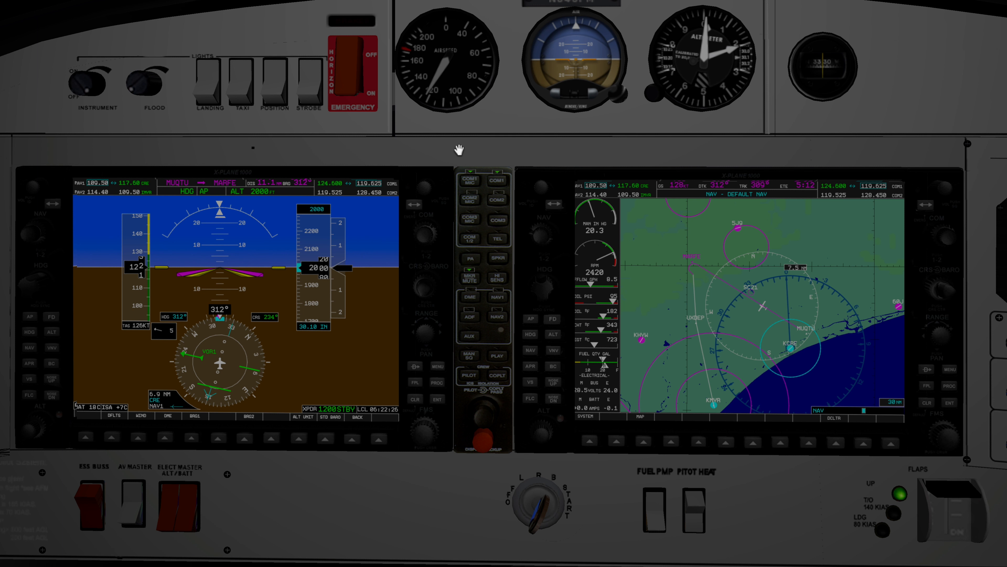
{"action": "mouse_move", "coordinate": [498, 124]}
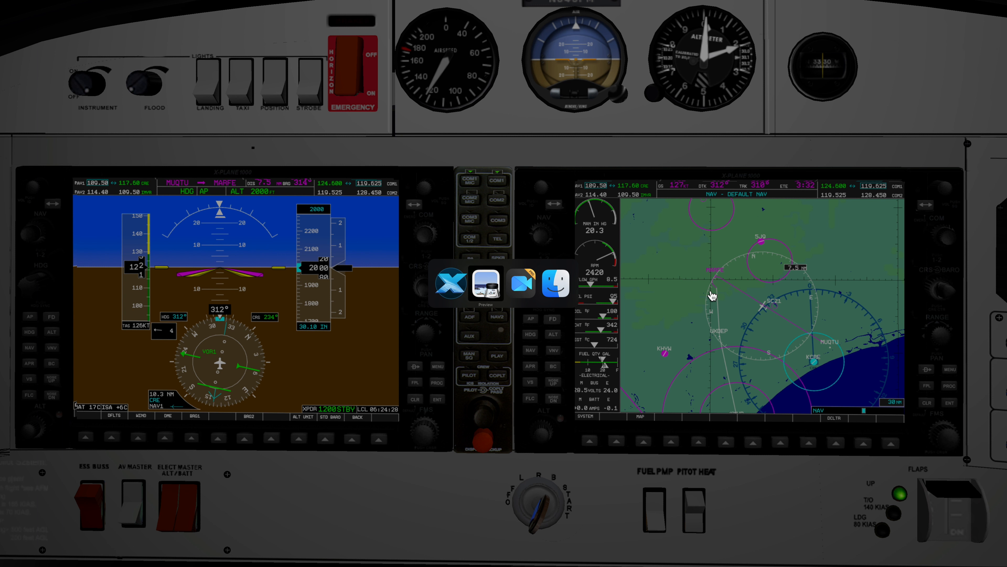
Bring the Preview document forward while the aircraft closes to 5.4 miles from MARFE
{"action": "left_click", "coordinate": [486, 284]}
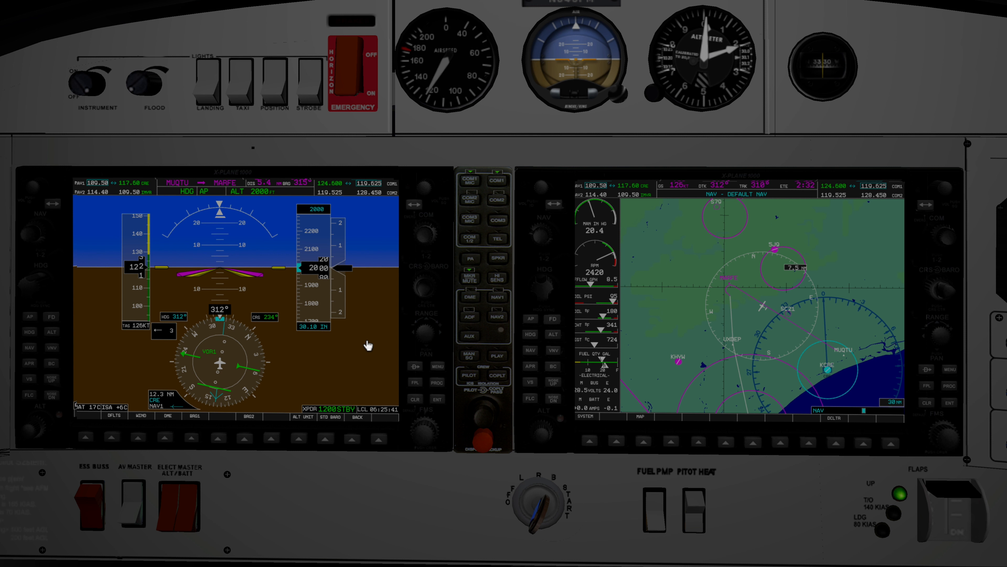
{"action": "mouse_move", "coordinate": [384, 337]}
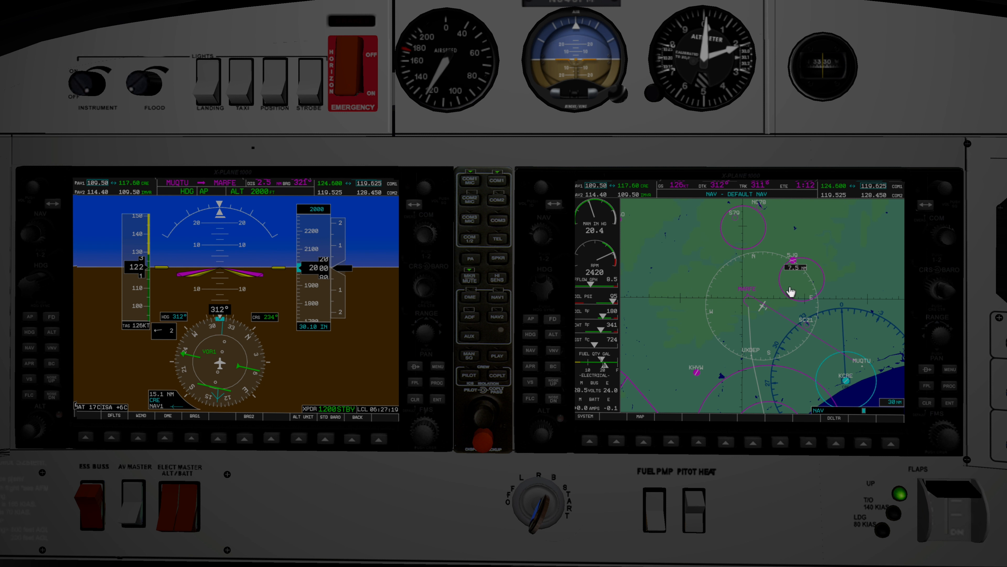
{"action": "mouse_move", "coordinate": [758, 311]}
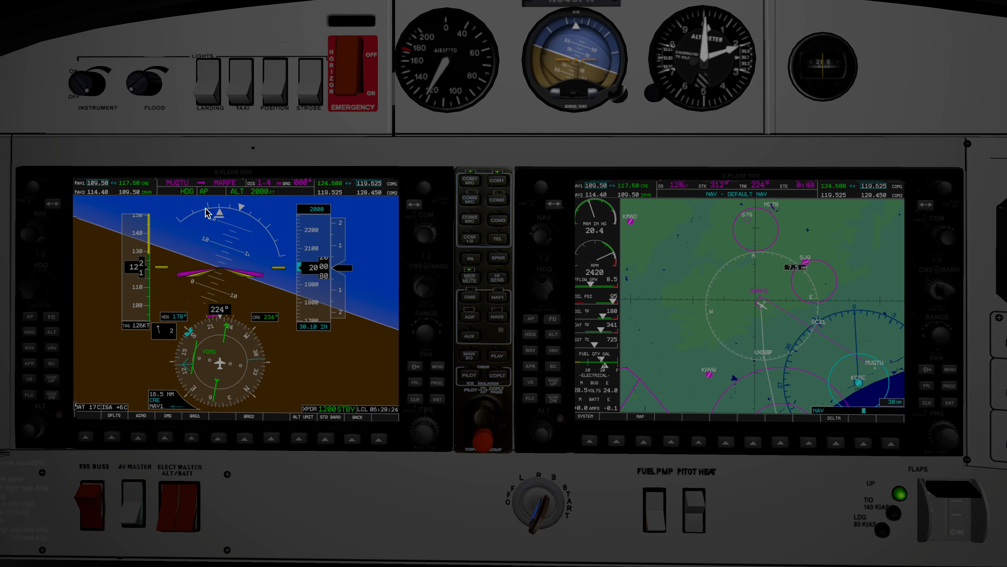
{"action": "mouse_move", "coordinate": [251, 225]}
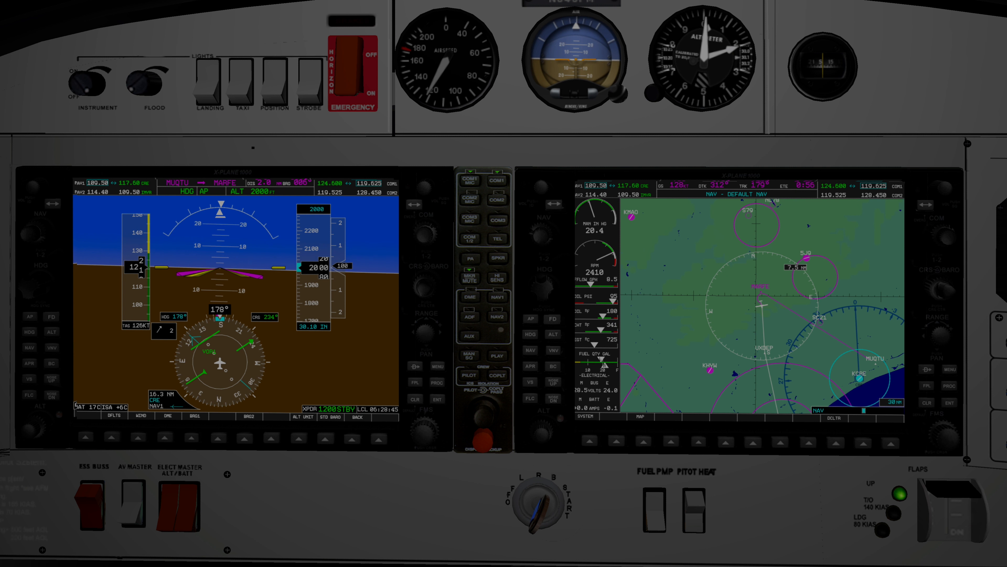
{"action": "mouse_move", "coordinate": [108, 233]}
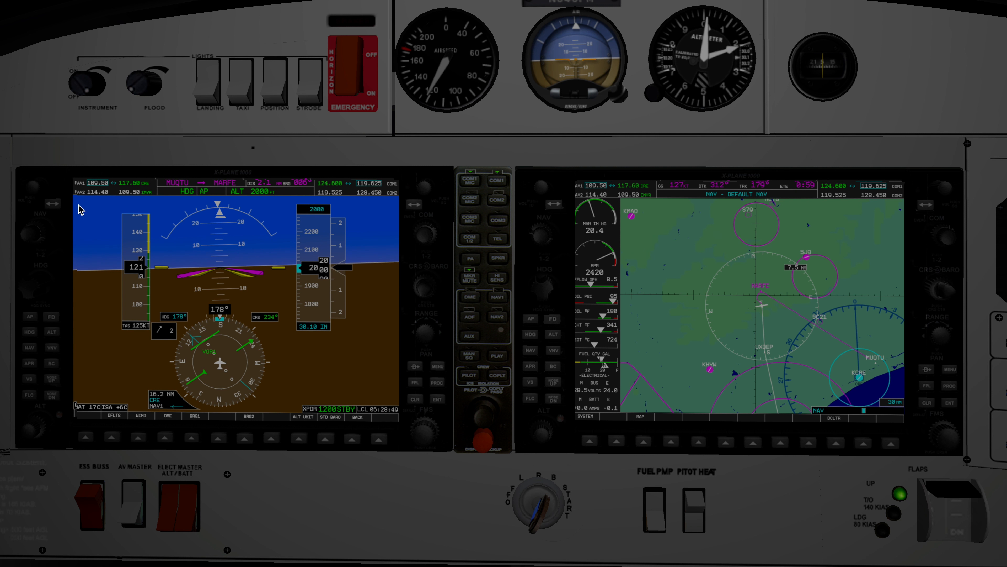
{"action": "mouse_move", "coordinate": [58, 213]}
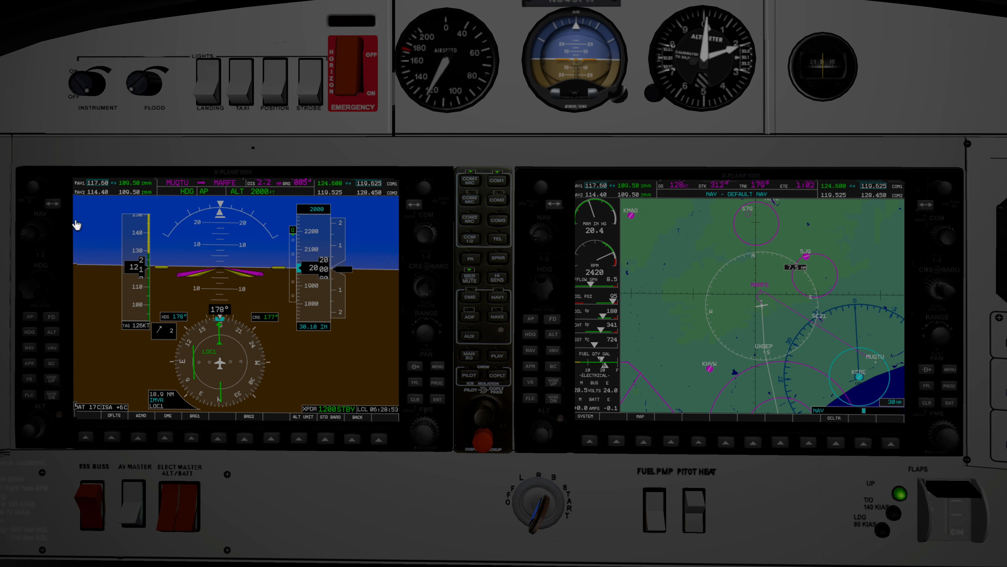
{"action": "mouse_move", "coordinate": [338, 387]}
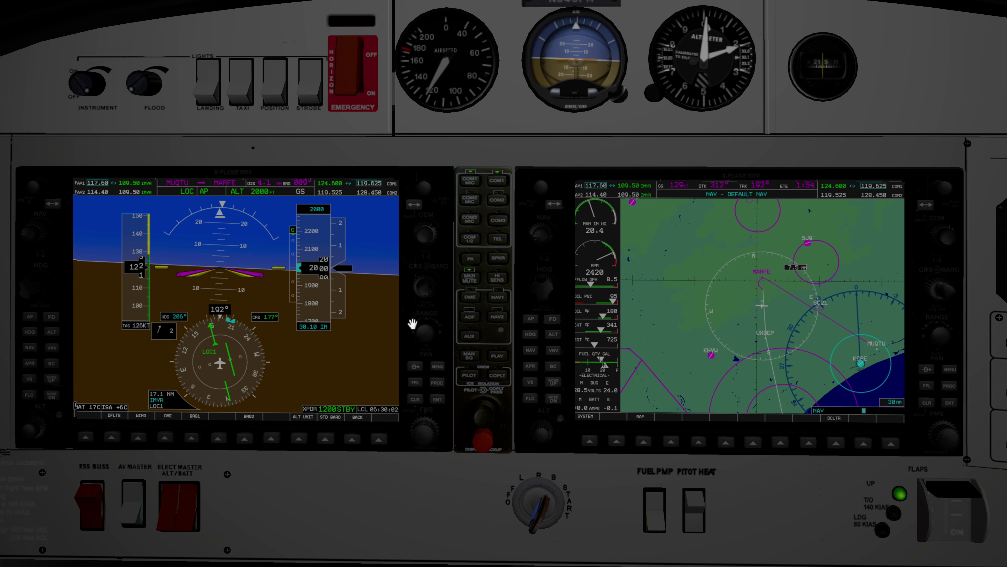
{"action": "mouse_move", "coordinate": [314, 492]}
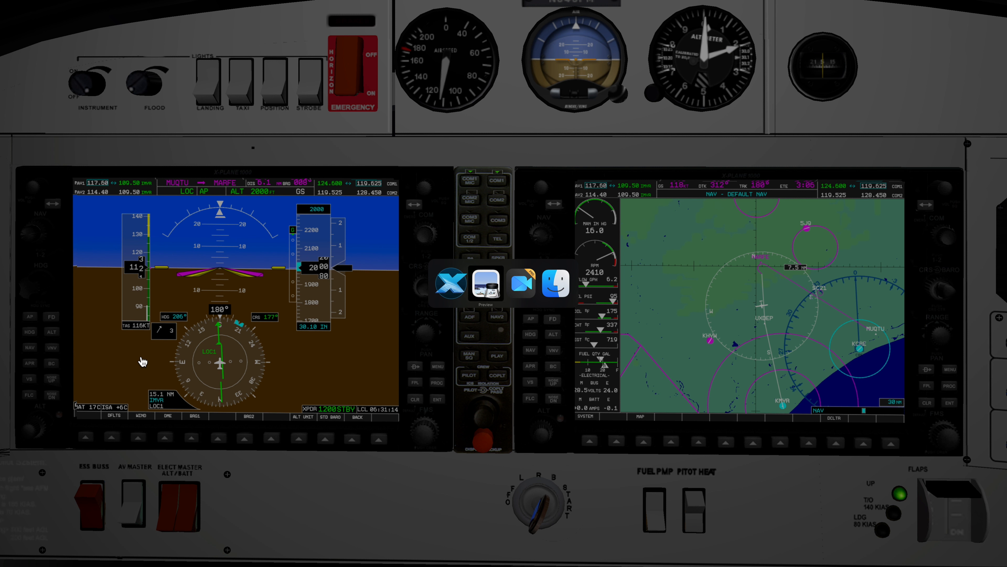
Switch to Preview and back while tracking the localizer at about 73 knots with landing flaps
{"action": "left_click", "coordinate": [490, 284]}
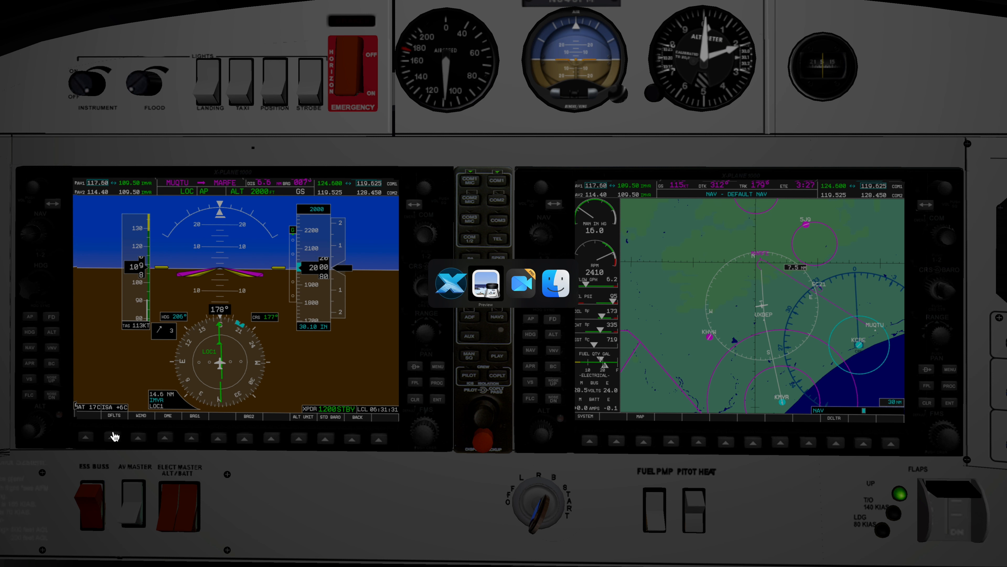
{"action": "left_click", "coordinate": [483, 284]}
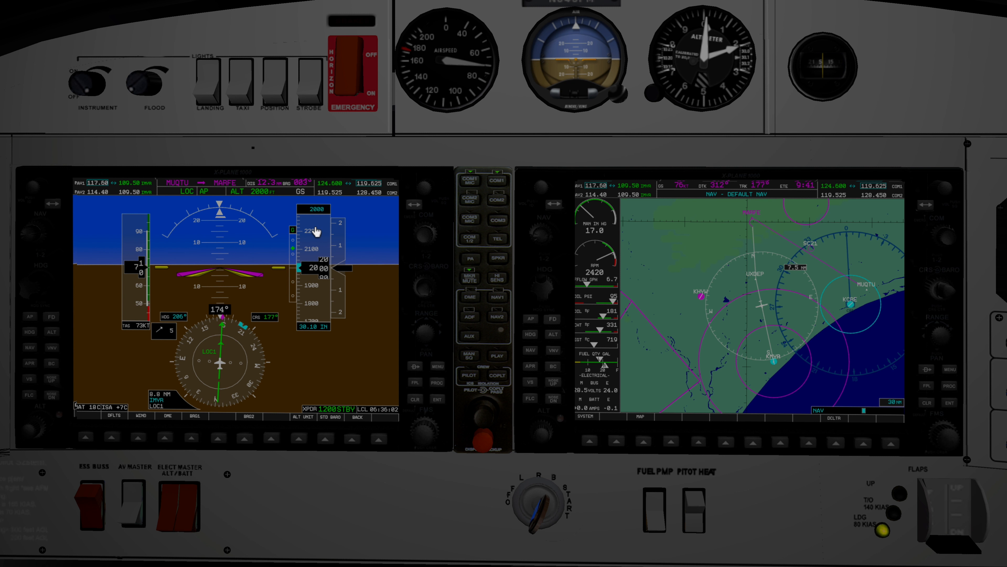
{"action": "mouse_move", "coordinate": [294, 262]}
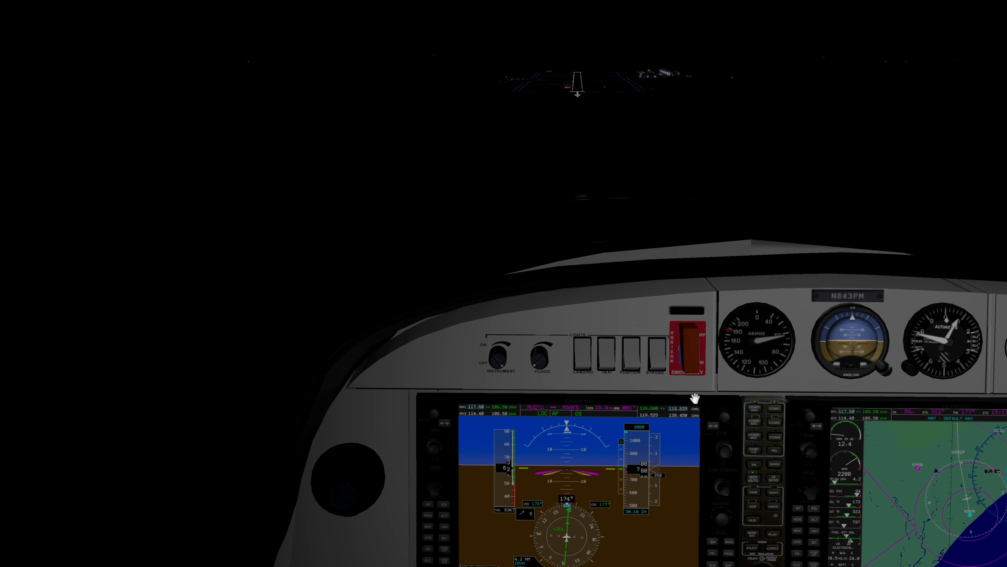
{"action": "mouse_move", "coordinate": [867, 380]}
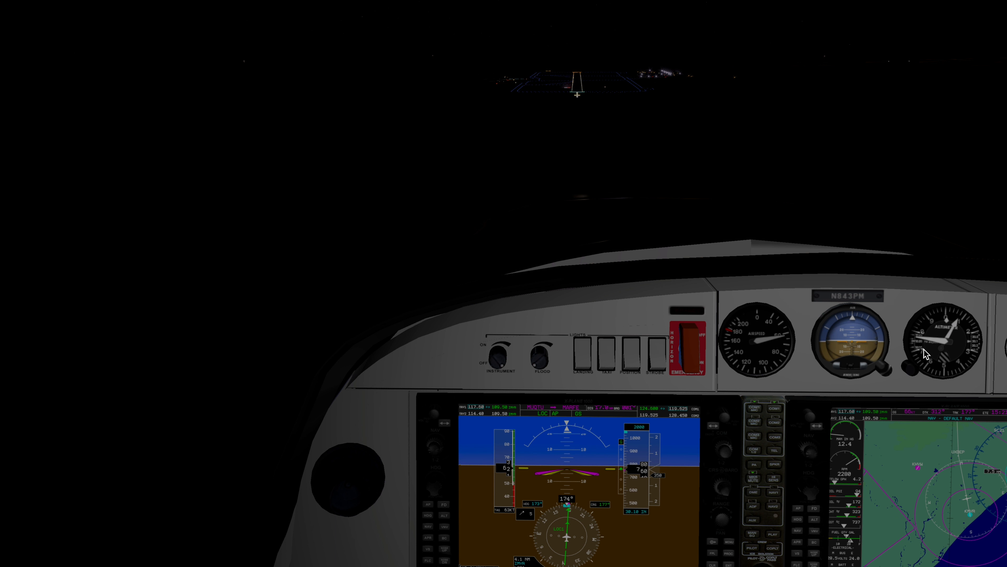
{"action": "mouse_move", "coordinate": [947, 389]}
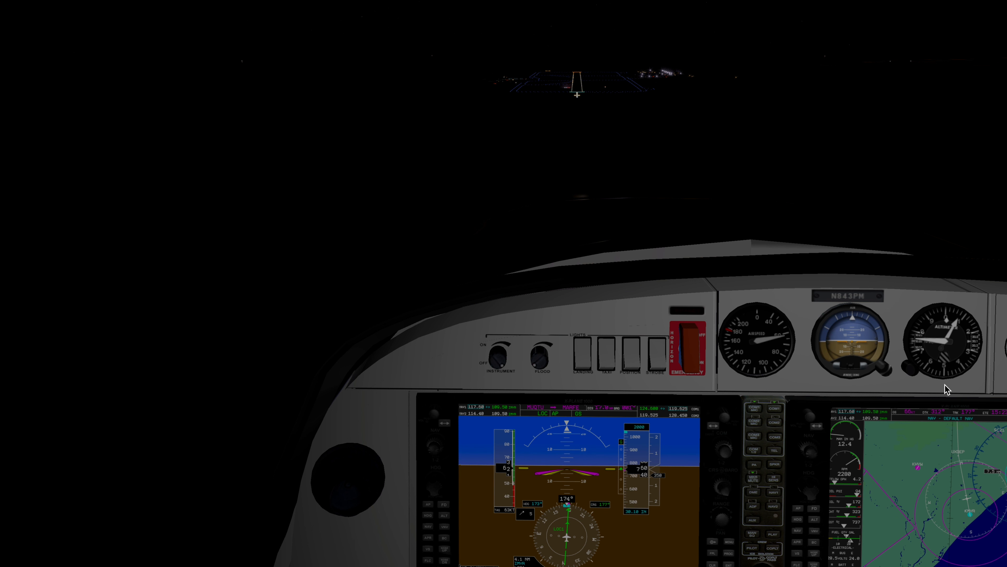
{"action": "mouse_move", "coordinate": [954, 370]}
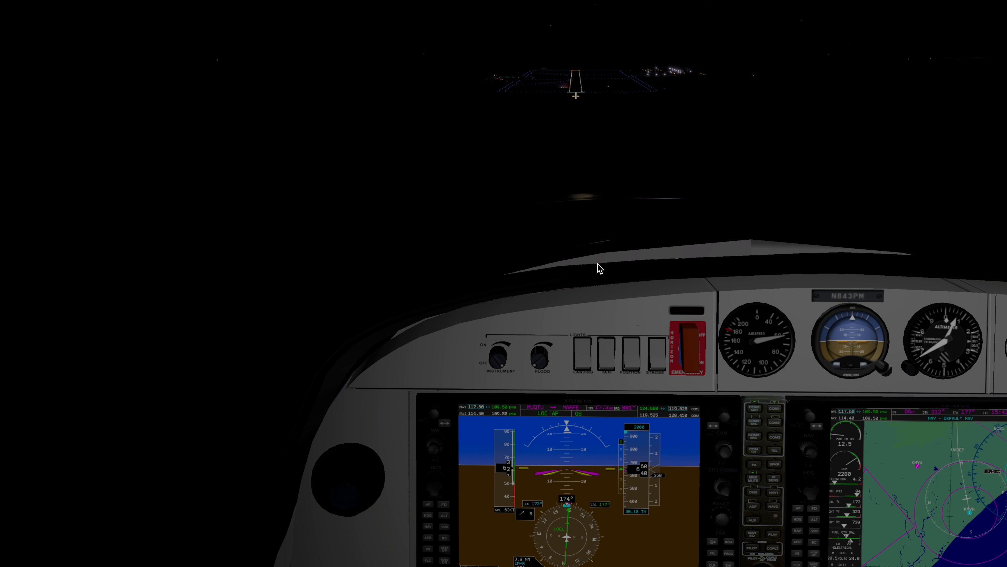
{"action": "mouse_move", "coordinate": [755, 218]}
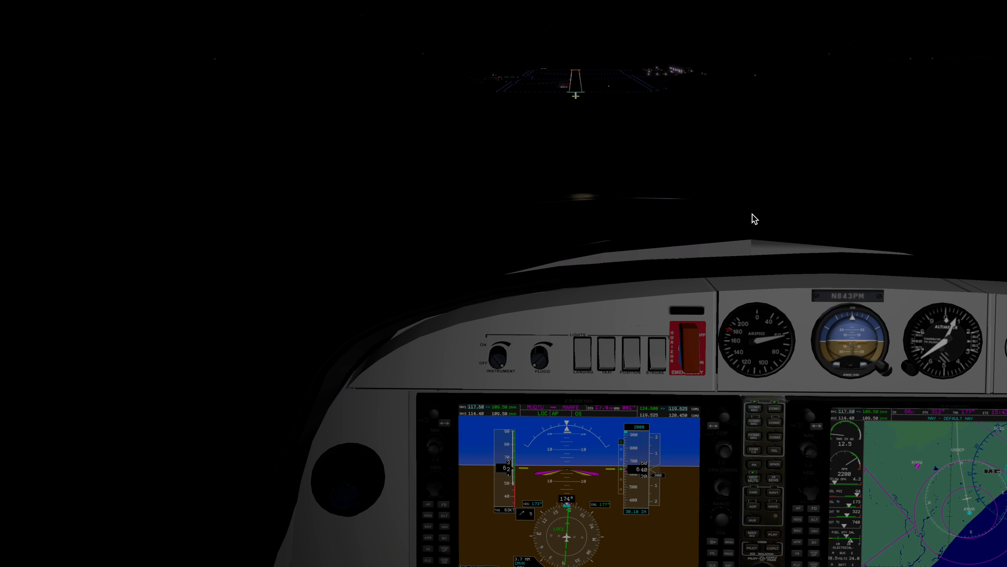
{"action": "mouse_move", "coordinate": [885, 230]}
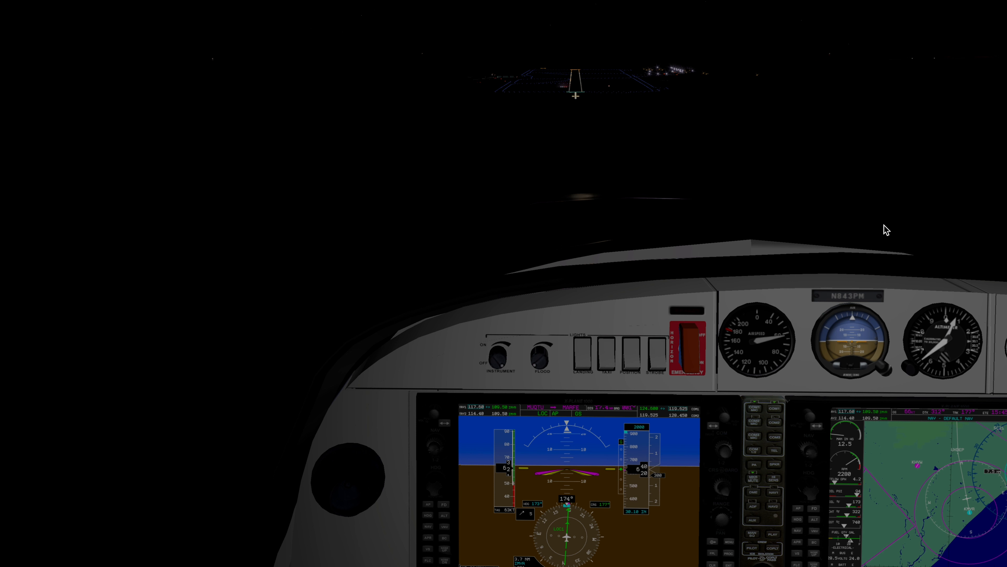